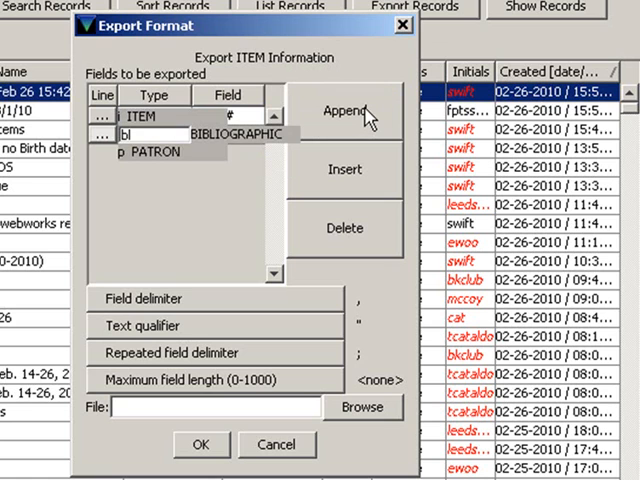
- Append BIBLIOGRAPHIC TITLE, BIBLIOGRAPHIC AUTHOR and an ITEM BARCODE row to the export fields
{"action": "left_click", "coordinate": [344, 112]}
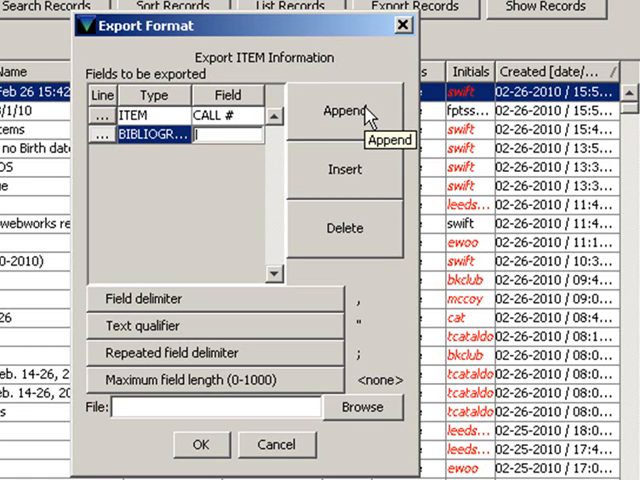
{"action": "left_click", "coordinate": [344, 112]}
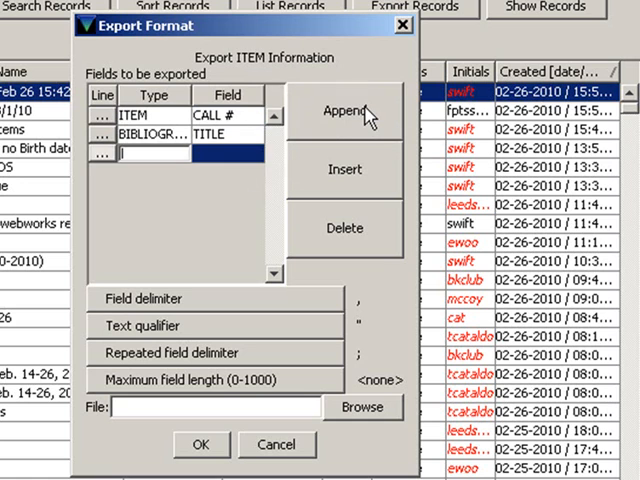
{"action": "left_click", "coordinate": [344, 112]}
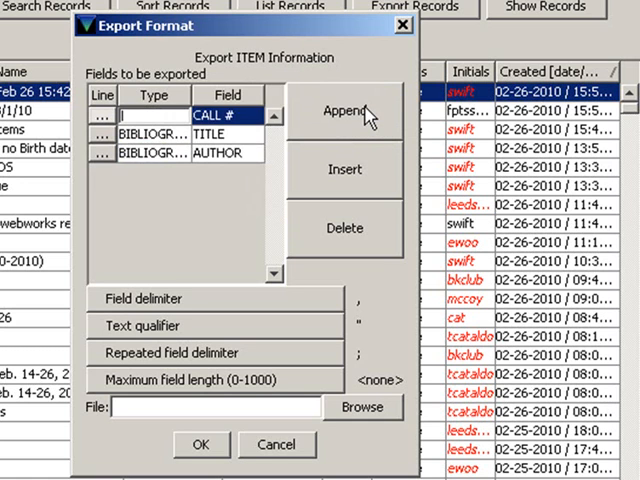
{"action": "left_click", "coordinate": [344, 112]}
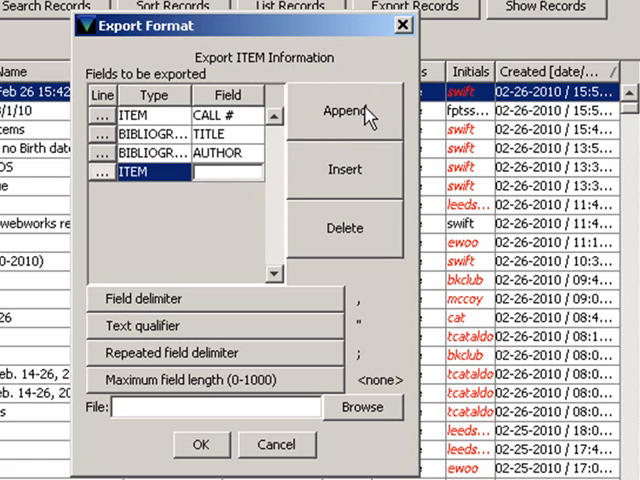
{"action": "left_click", "coordinate": [344, 112]}
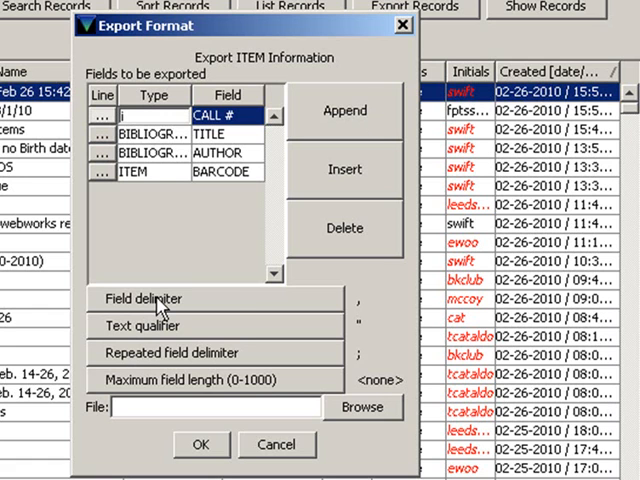
{"action": "mouse_move", "coordinate": [160, 320]}
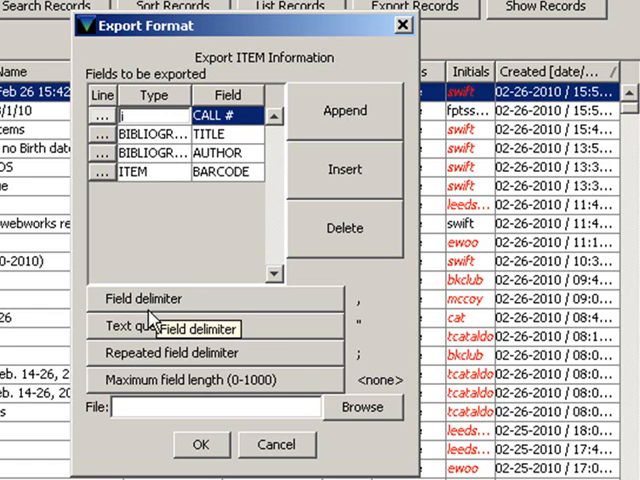
{"action": "mouse_move", "coordinate": [372, 318]}
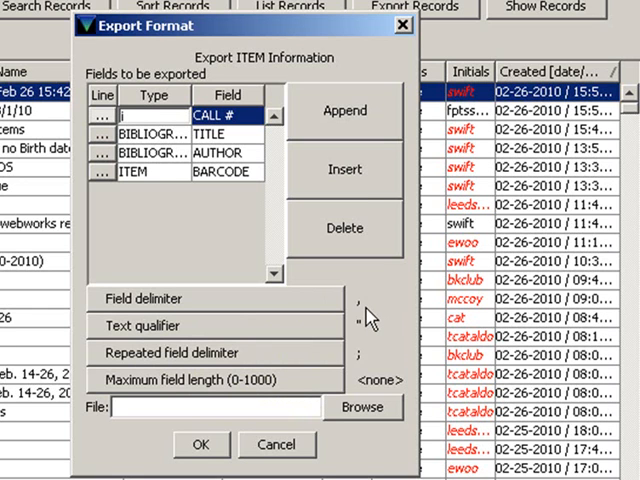
{"action": "mouse_move", "coordinate": [430, 310]}
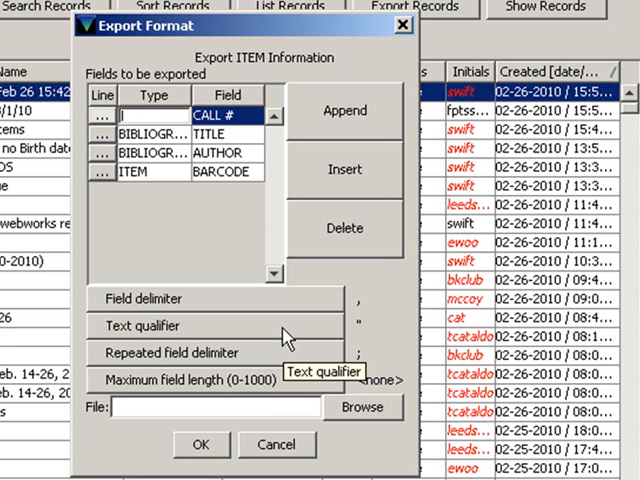
{"action": "mouse_move", "coordinate": [284, 362]}
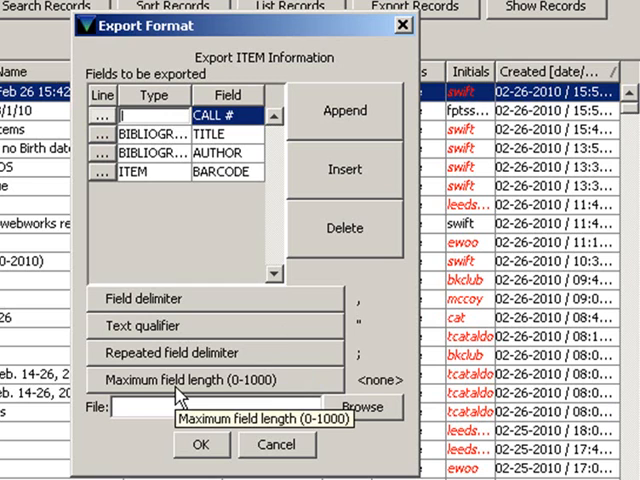
- Review the maximum field length setting, leaving no length limit on the export
{"action": "left_click", "coordinate": [188, 380]}
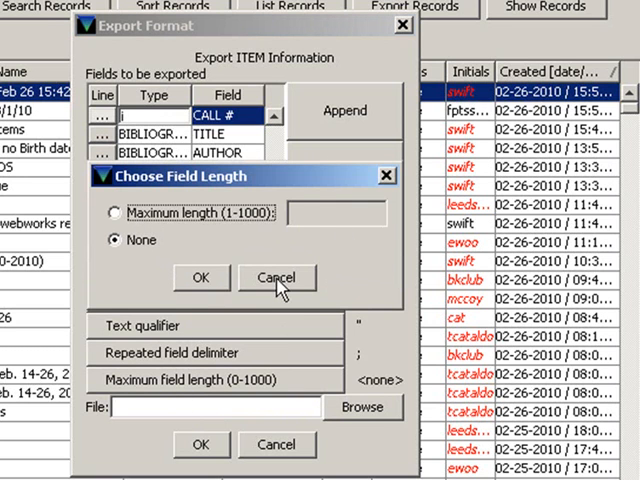
{"action": "mouse_move", "coordinate": [276, 278]}
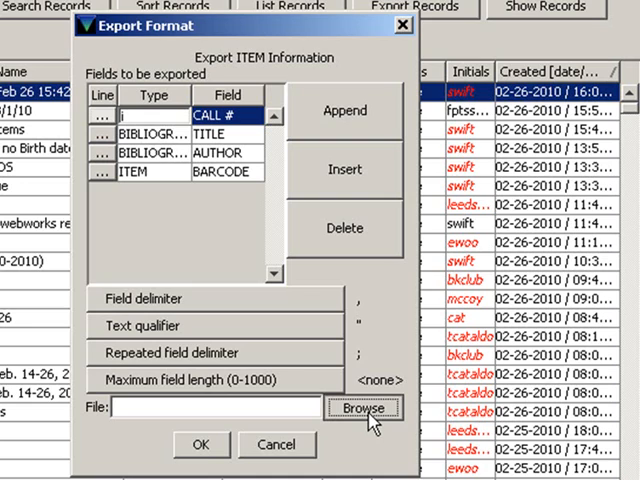
- Save the export to 'in process.txt' on the Desktop and accept the export settings
{"action": "left_click", "coordinate": [366, 408]}
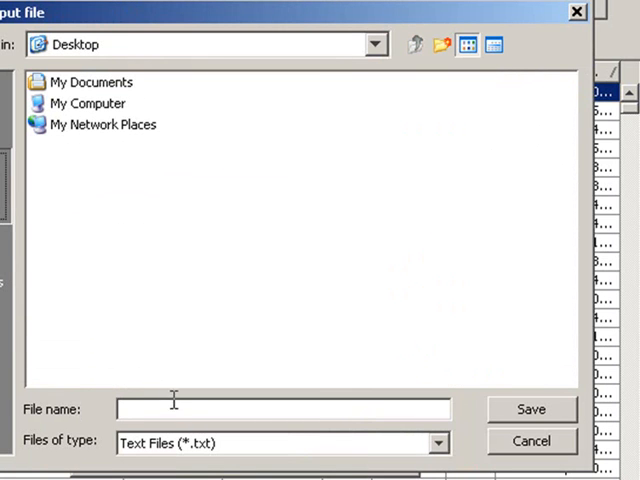
{"action": "type", "text": "in"}
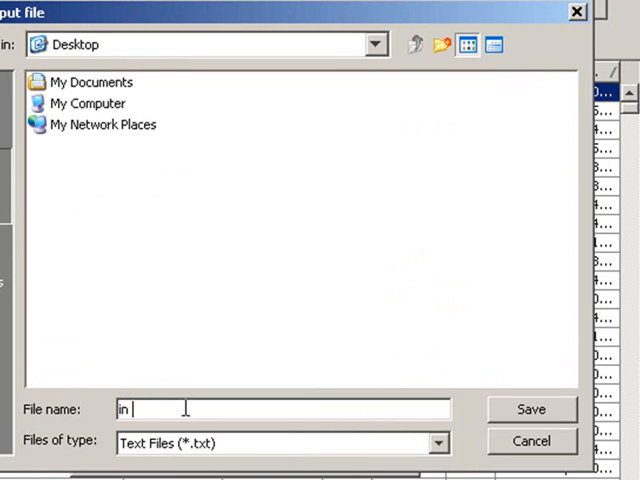
{"action": "type", "text": "process.txt"}
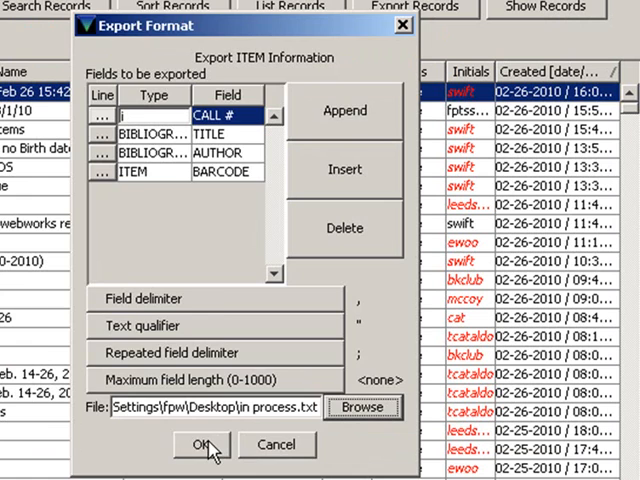
{"action": "left_click", "coordinate": [202, 444]}
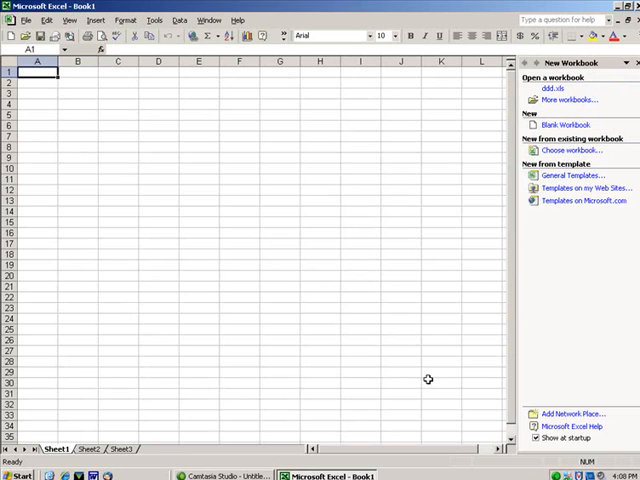
{"action": "mouse_move", "coordinate": [366, 284]}
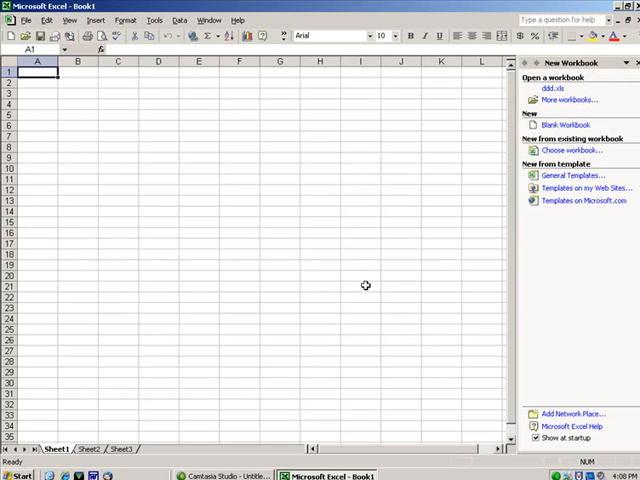
{"action": "mouse_move", "coordinate": [156, 48]}
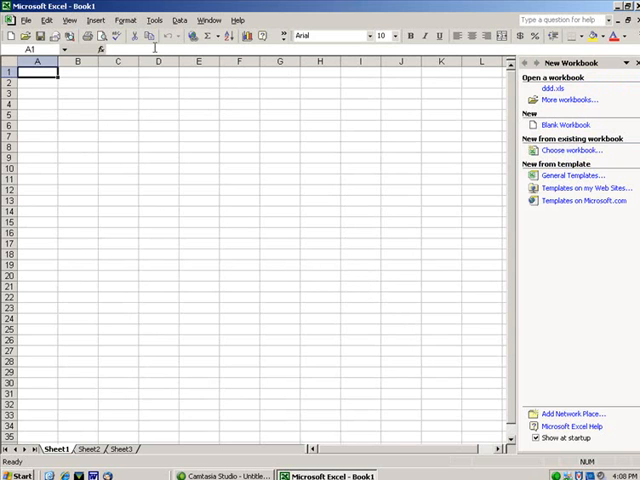
- Start Import Data and choose in process.txt from the Desktop as the source file
{"action": "left_click", "coordinate": [180, 20]}
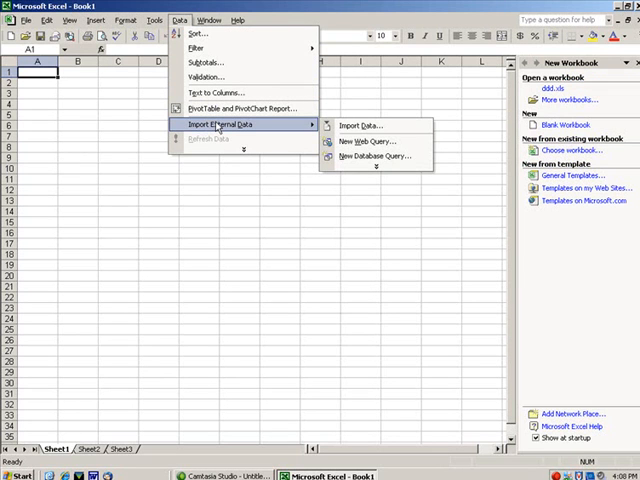
{"action": "mouse_move", "coordinate": [360, 126]}
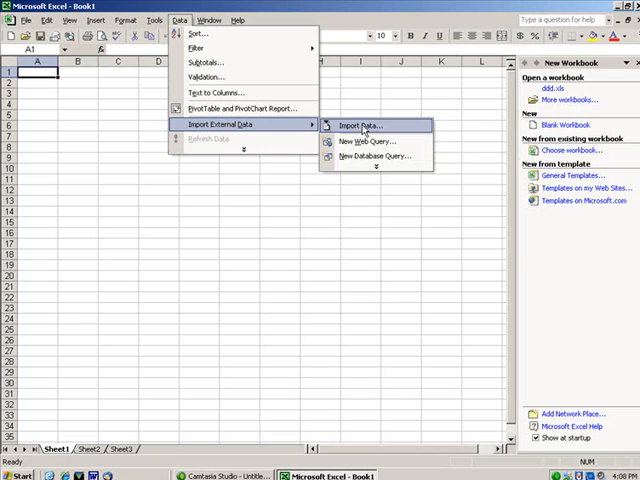
{"action": "left_click", "coordinate": [356, 126]}
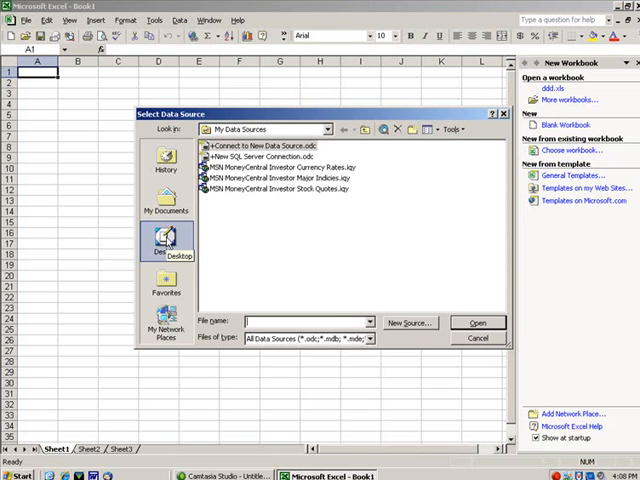
{"action": "left_click", "coordinate": [164, 244]}
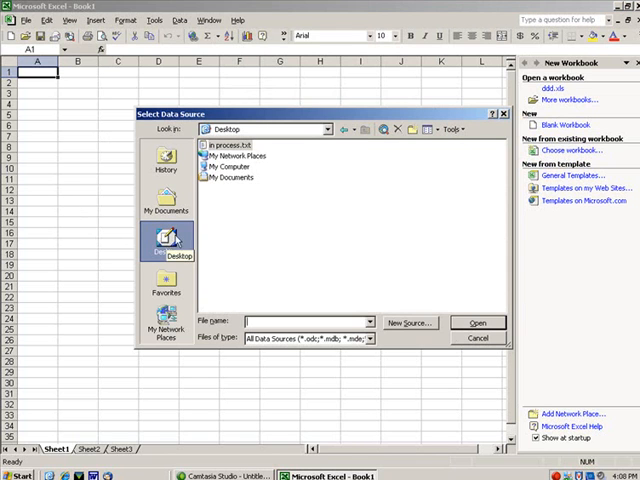
{"action": "left_click", "coordinate": [232, 144]}
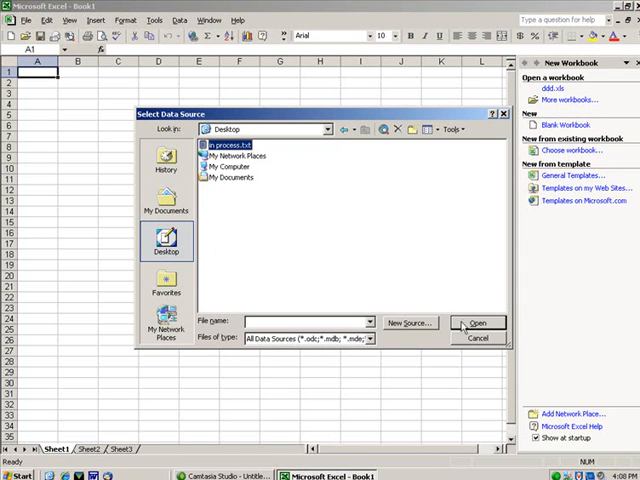
{"action": "left_click", "coordinate": [478, 322]}
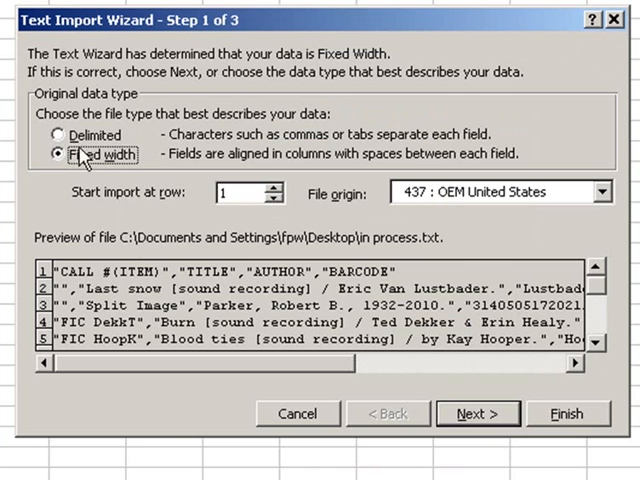
{"action": "mouse_move", "coordinate": [64, 136]}
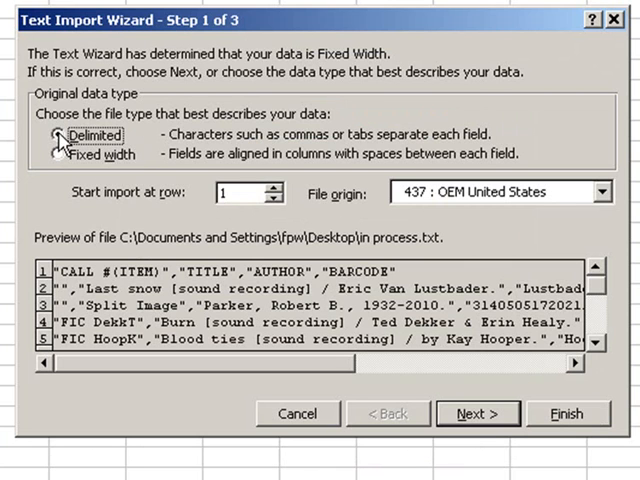
- Mark the file as Delimited text in step 1 of the Text Import Wizard
{"action": "left_click", "coordinate": [58, 136]}
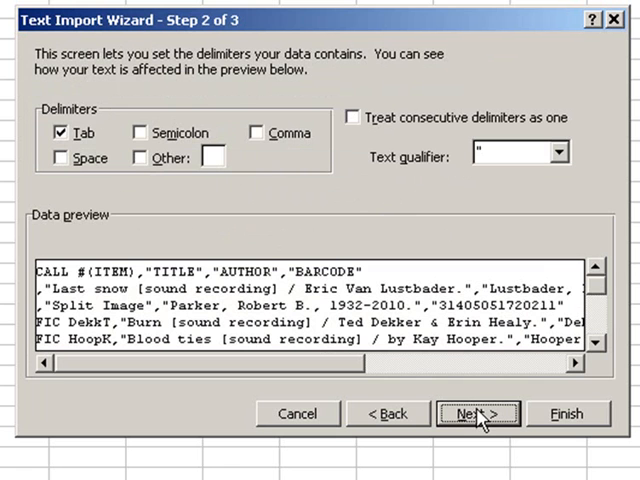
{"action": "mouse_move", "coordinate": [112, 158]}
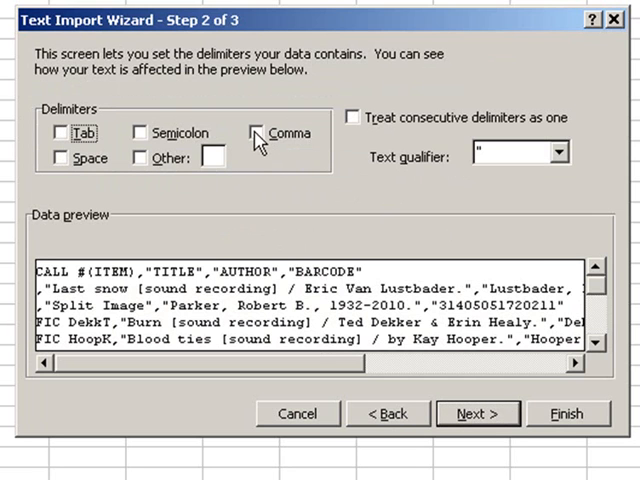
- Tick Comma as the delimiter and check the preview splits call number, title, author and barcode
{"action": "left_click", "coordinate": [262, 134]}
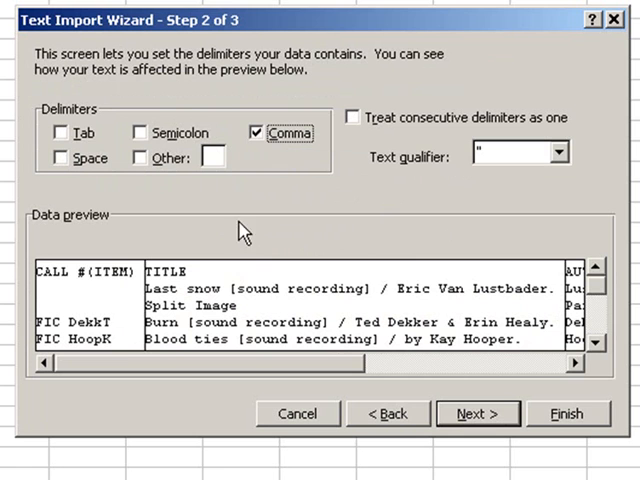
{"action": "mouse_move", "coordinate": [456, 336]}
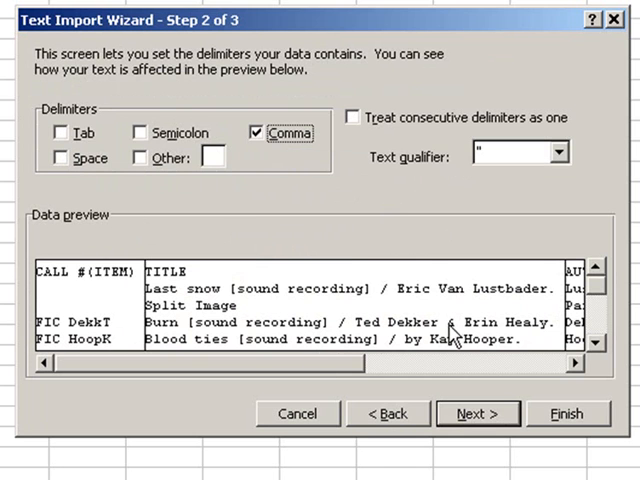
{"action": "scroll", "scroll_direction": "down", "scroll_amount": 3}
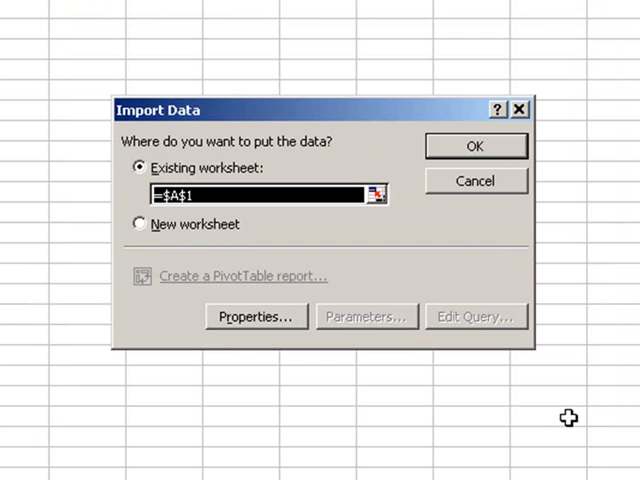
{"action": "mouse_move", "coordinate": [444, 316]}
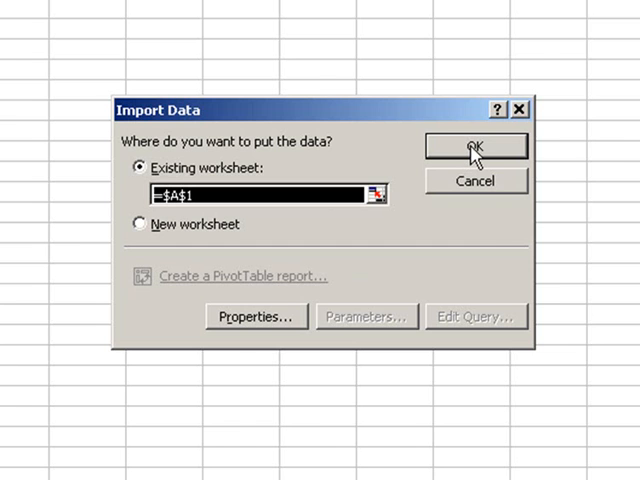
- Place the imported records on the existing worksheet at cell $A$1
{"action": "left_click", "coordinate": [476, 146]}
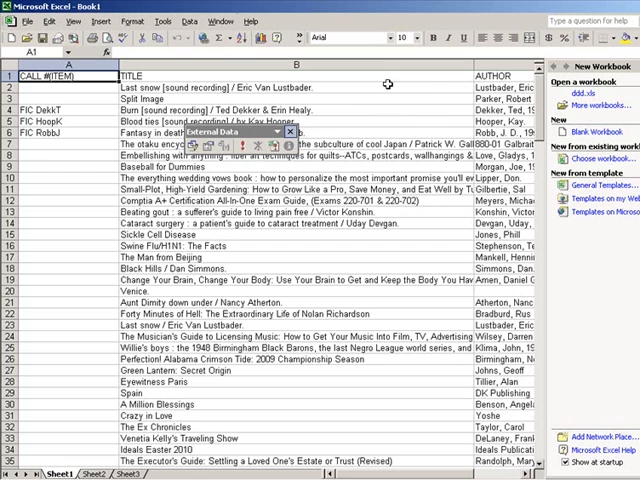
{"action": "mouse_move", "coordinate": [296, 140]}
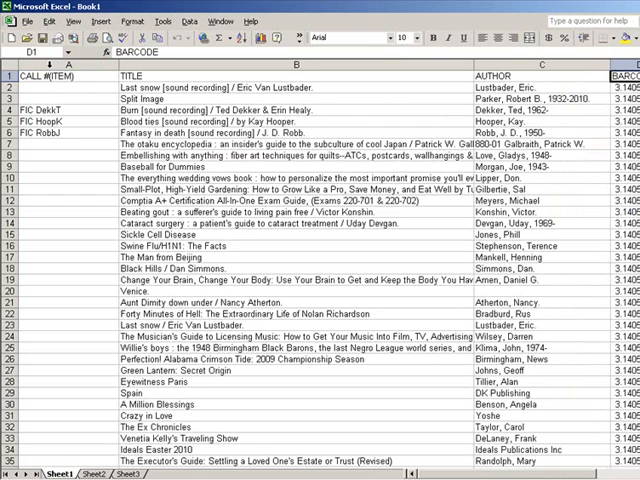
- Review the imported call number, title, author and barcode columns on the worksheet
{"action": "left_click", "coordinate": [290, 76]}
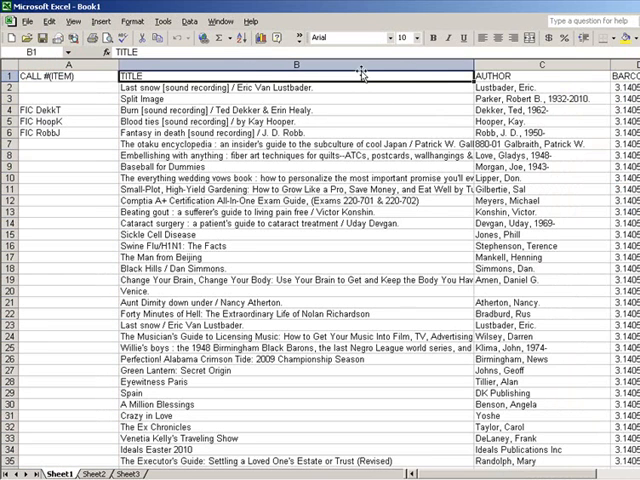